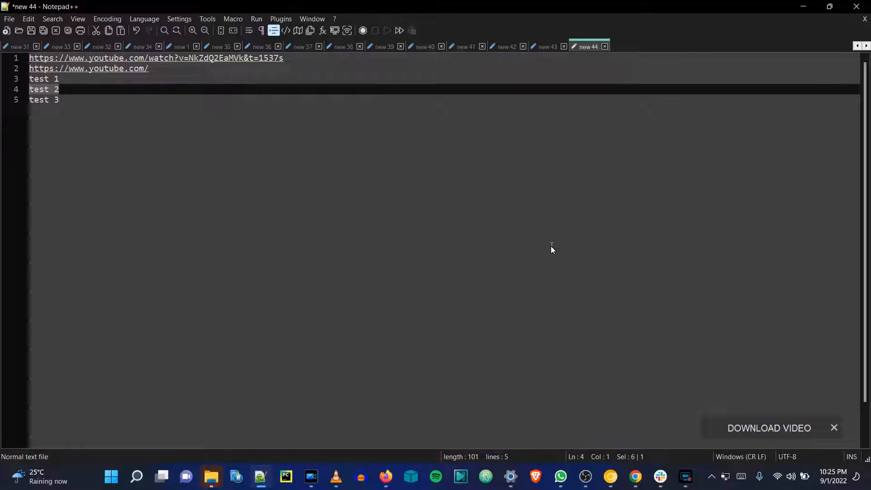
mouse_move(531, 241)
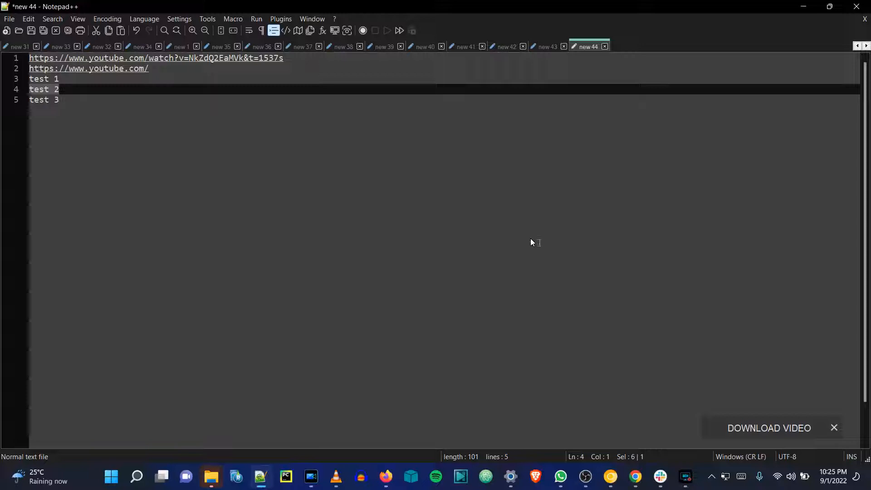
mouse_move(185, 99)
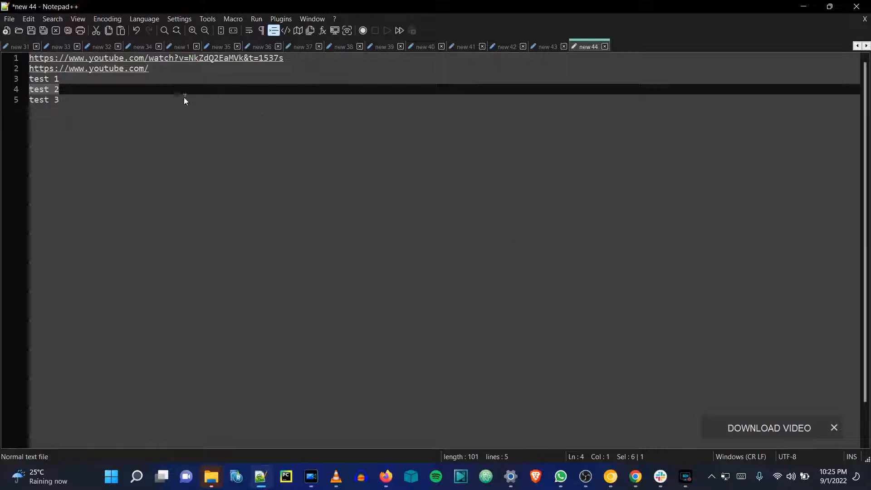
mouse_move(67, 84)
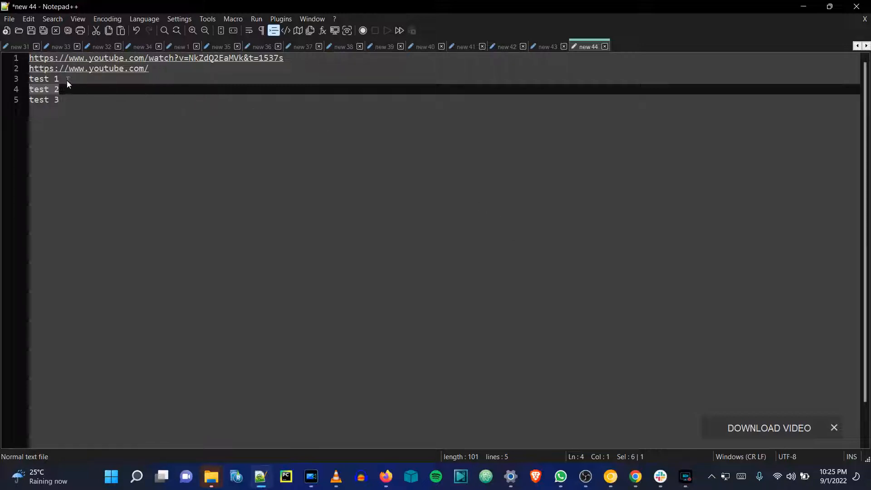
Copy the 'test 1' line to the clipboard via the context menu
right_click(67, 84)
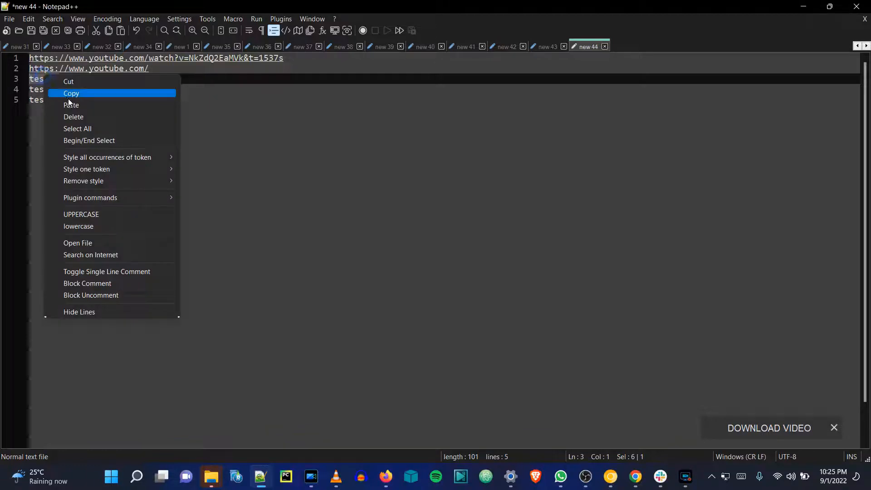
click(70, 92)
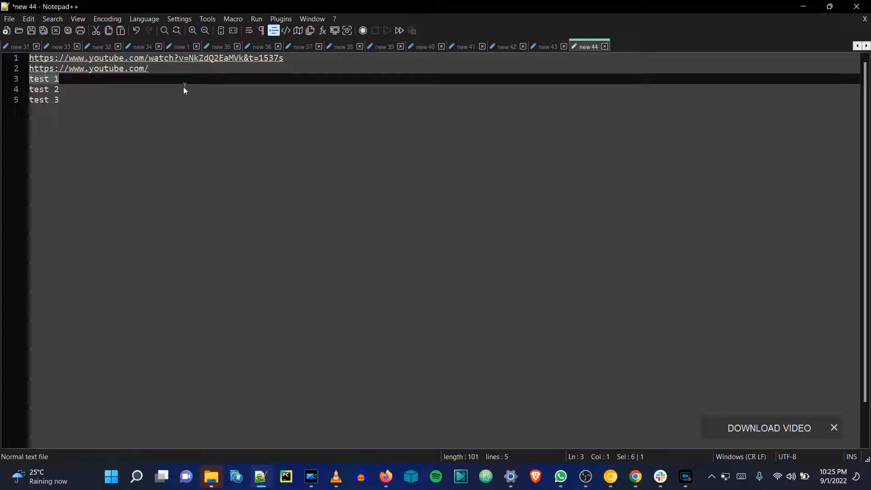
click(47, 100)
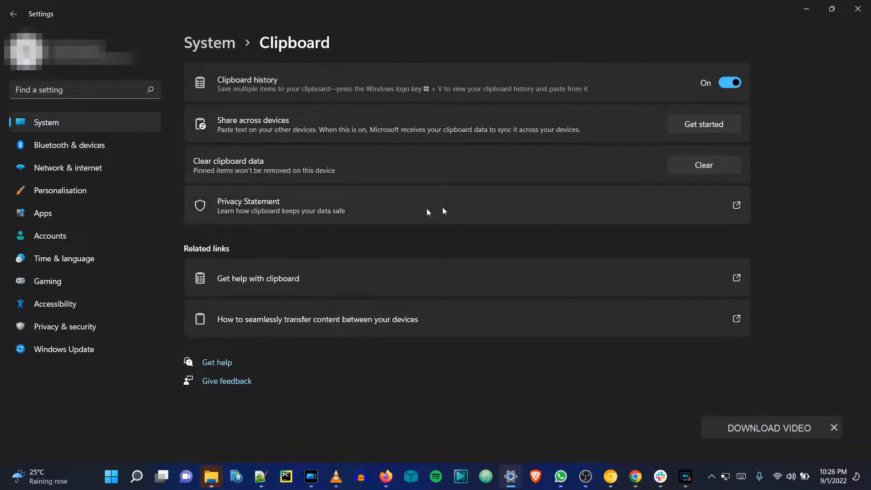
mouse_move(472, 437)
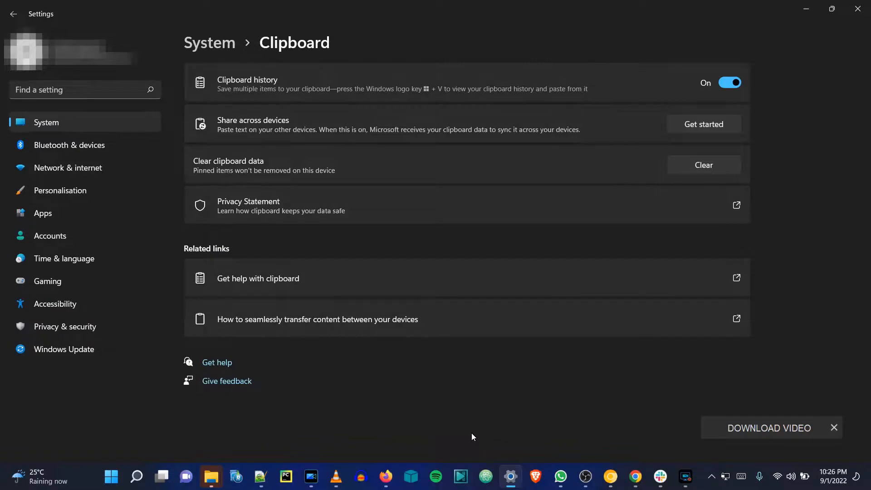
Bring up clipboard history with Win+V and scroll through test 3, test 1 and older items
key(Win+V)
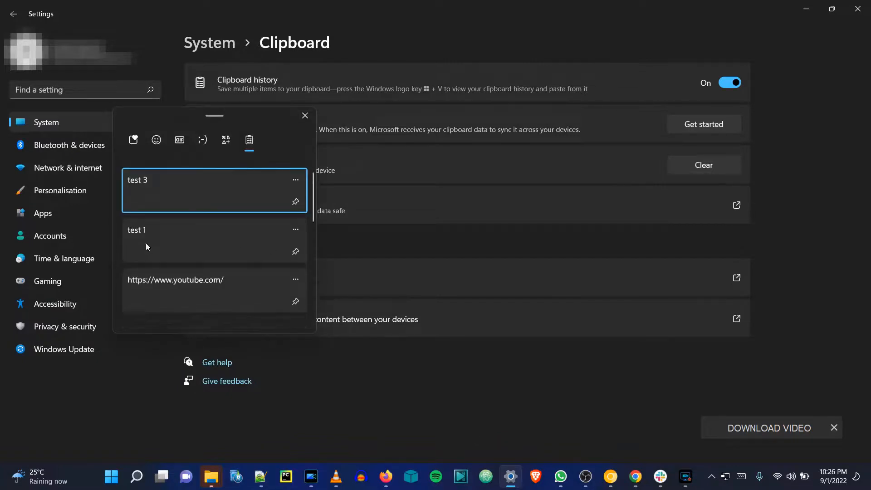
scroll(down, 3)
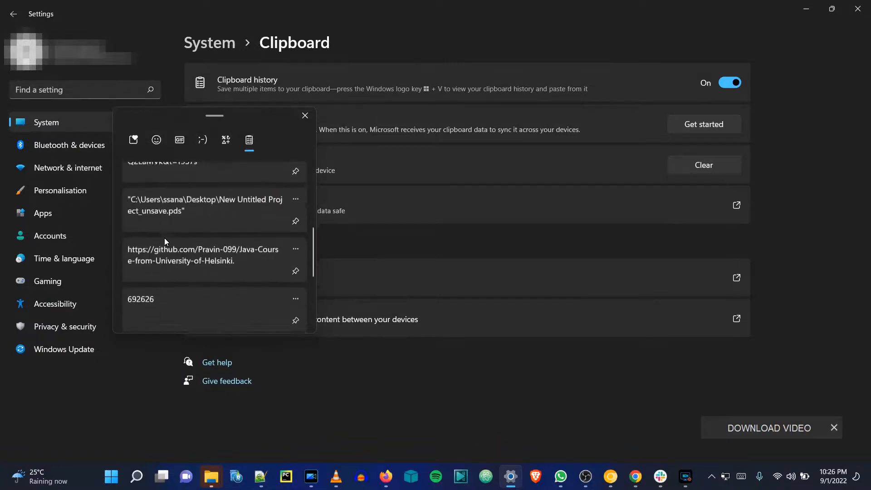